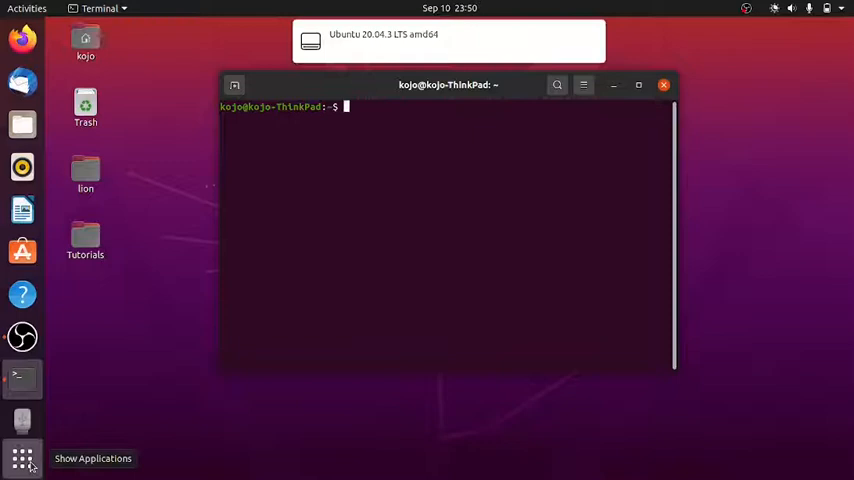
Launch GNOME Disks from the applications search by searching 'di'
{"action": "left_click", "coordinate": [22, 458]}
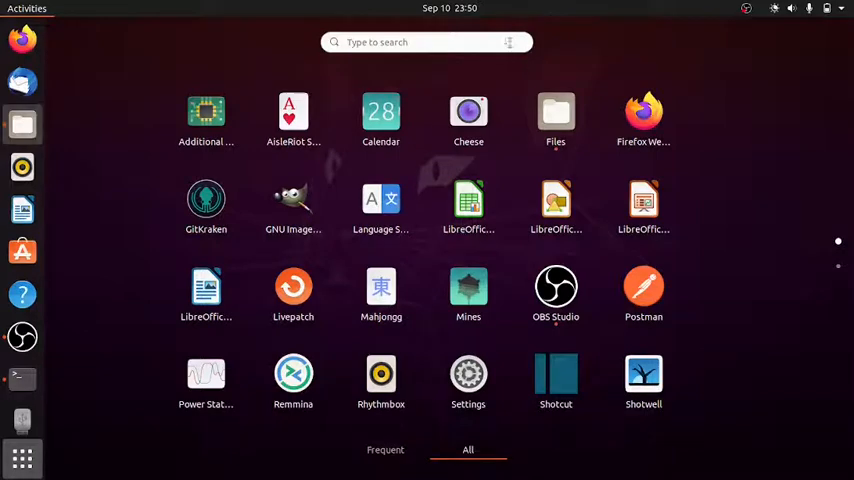
{"action": "type", "text": "di"}
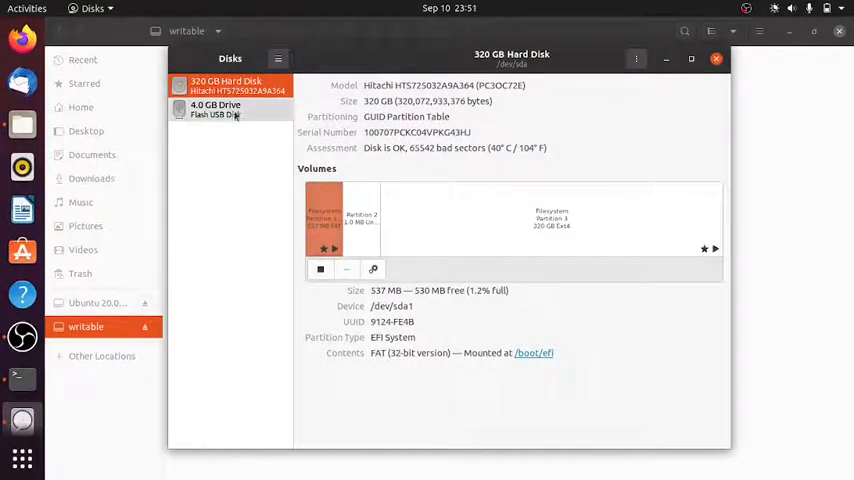
Select the 4.0 GB flash drive and inspect its Ext4 and bootable ISO 9660 partitions
{"action": "left_click", "coordinate": [230, 110]}
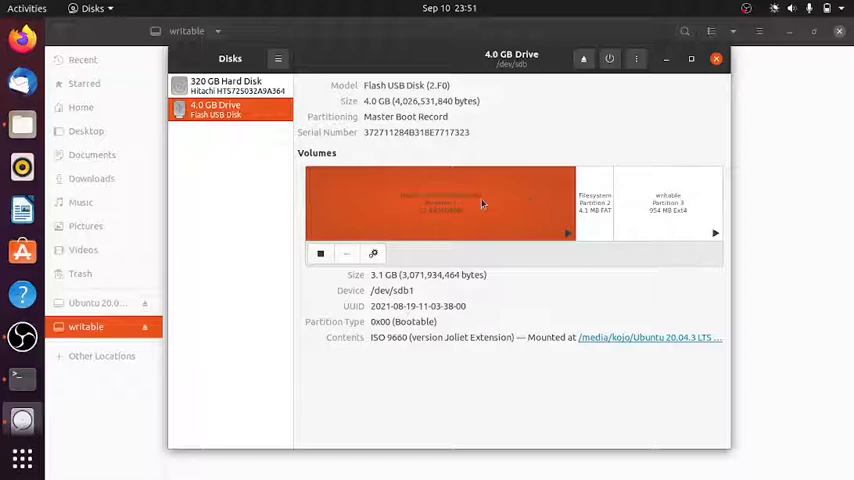
{"action": "mouse_move", "coordinate": [702, 230]}
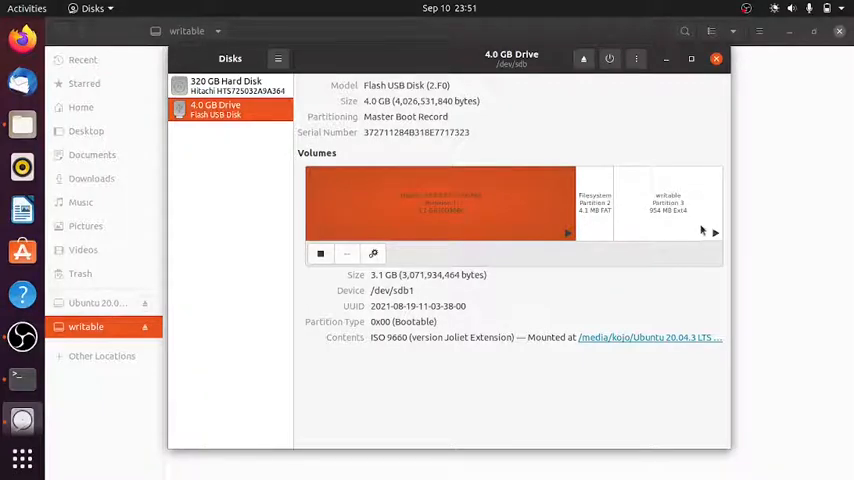
{"action": "left_click", "coordinate": [668, 204]}
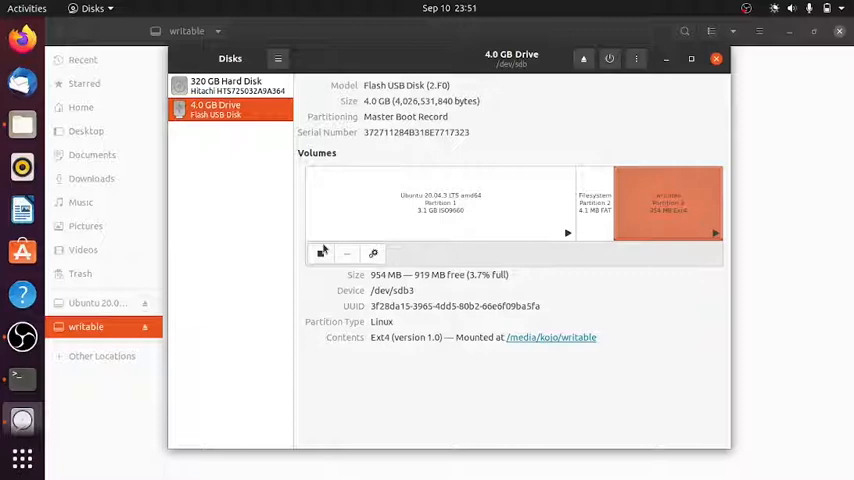
{"action": "left_click", "coordinate": [440, 204]}
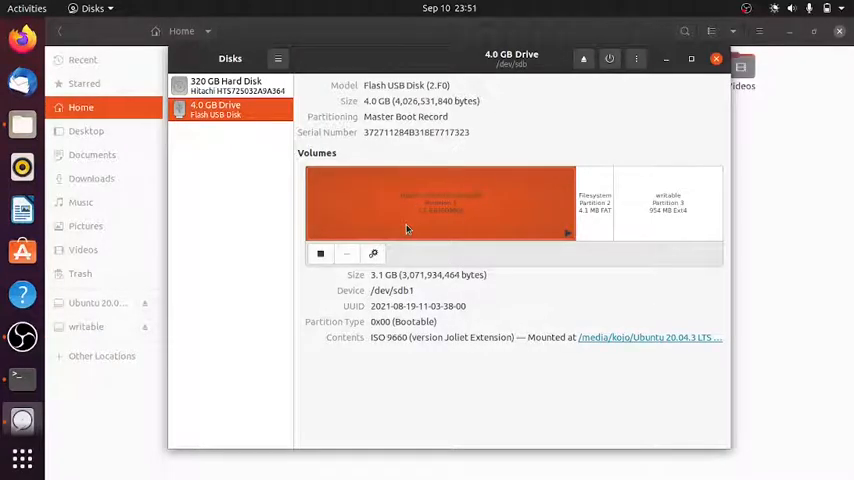
Format the bootable partition as FAT with volume name 'kojo' and confirm the erase
{"action": "left_click", "coordinate": [372, 252]}
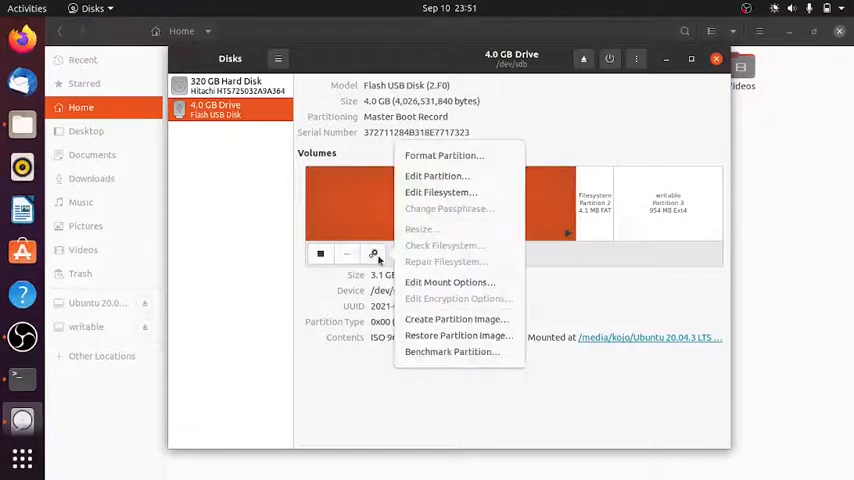
{"action": "left_click", "coordinate": [444, 156]}
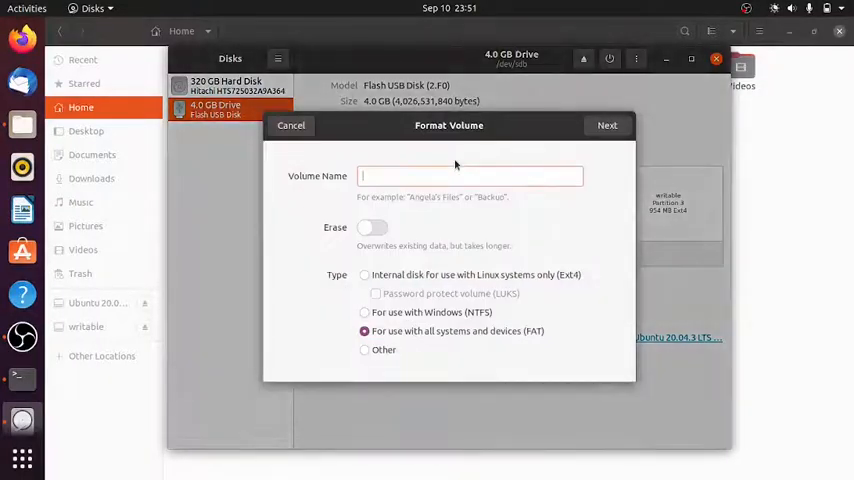
{"action": "type", "text": "kojo"}
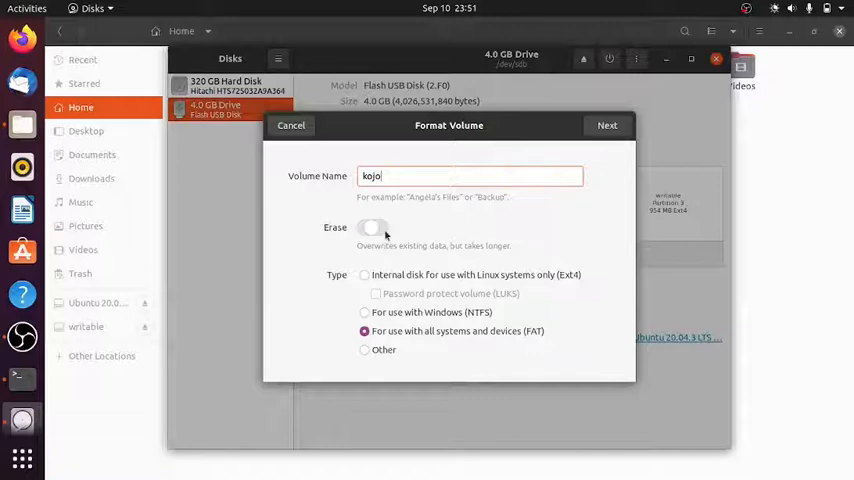
{"action": "left_click", "coordinate": [608, 126]}
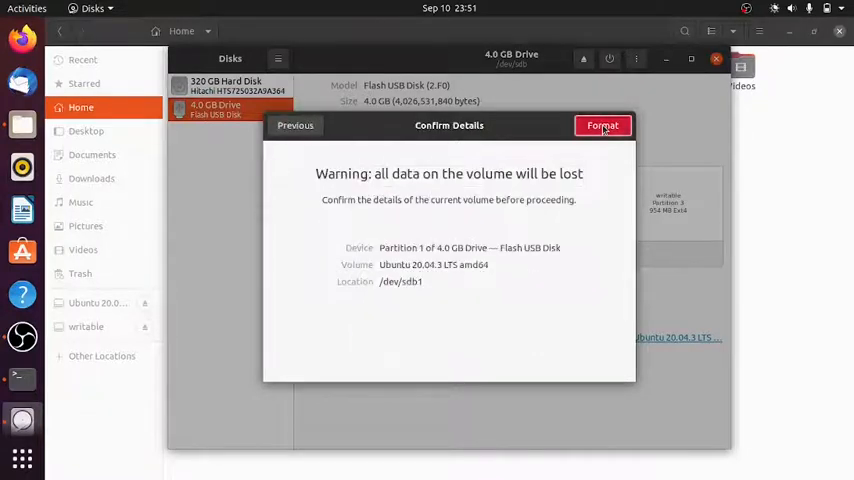
{"action": "left_click", "coordinate": [602, 126]}
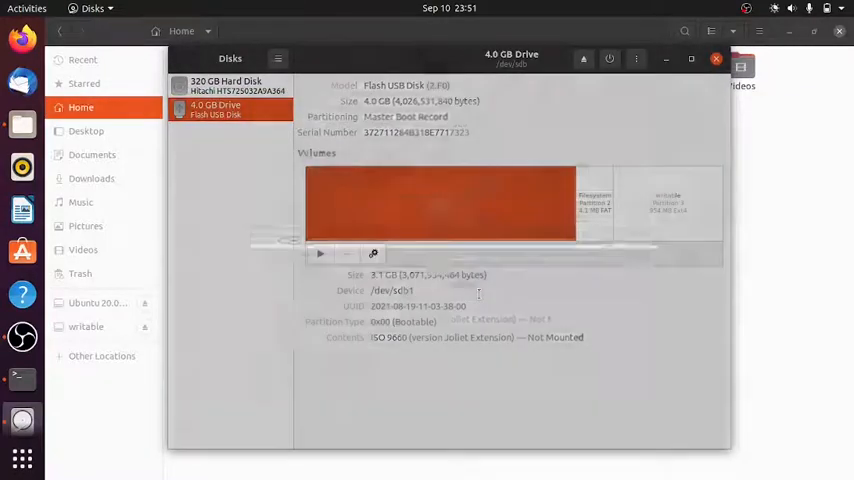
Recheck the partition, which still shows ISO 9660, and start a terminal window
{"action": "left_click", "coordinate": [320, 252]}
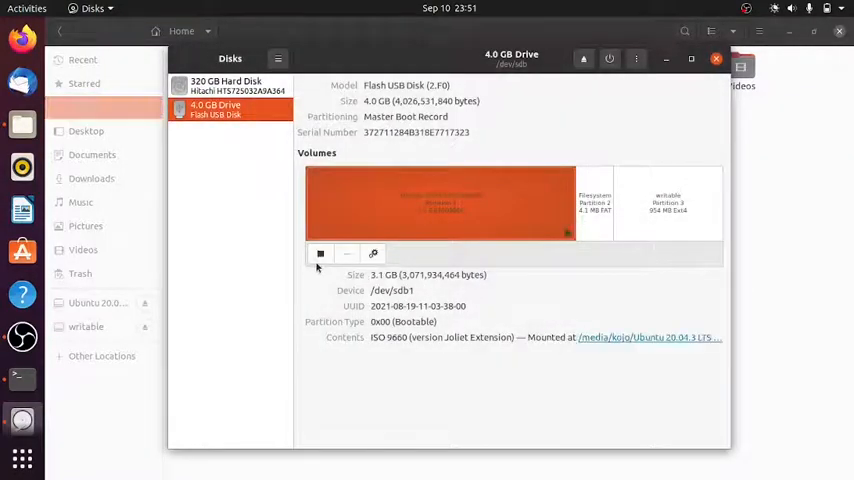
{"action": "left_click", "coordinate": [80, 108]}
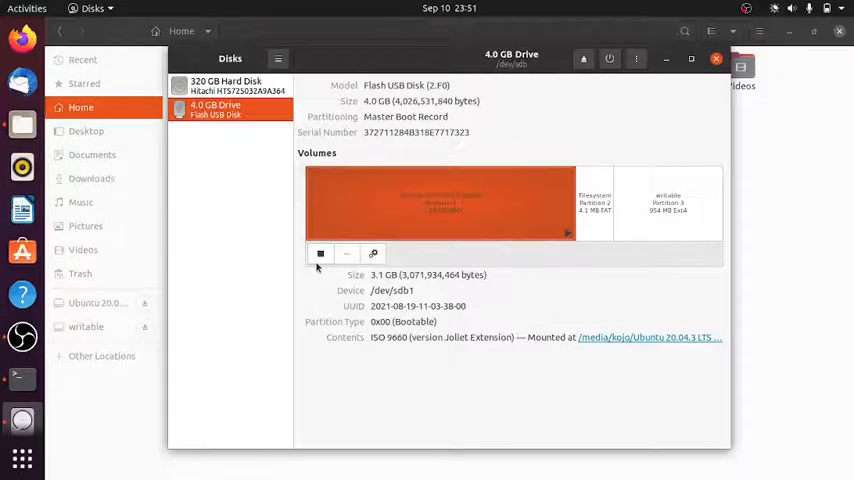
{"action": "left_click", "coordinate": [20, 376]}
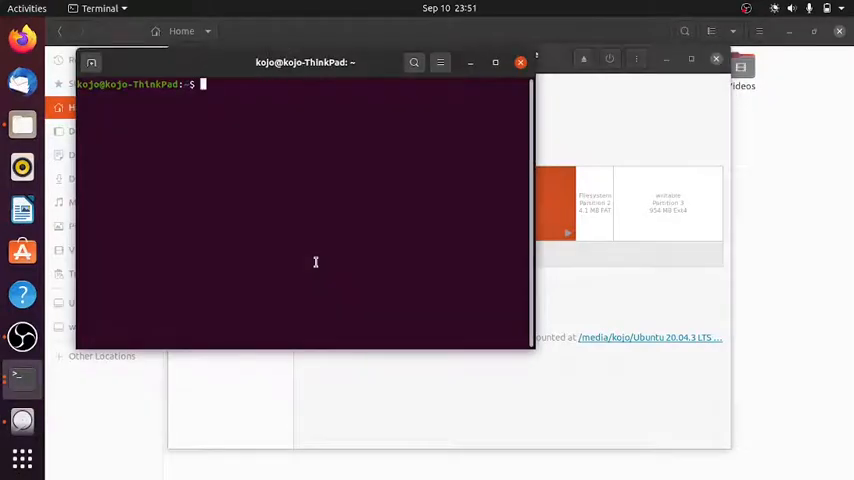
List mounted filesystems with 'df -Th' to find the USB partition
{"action": "type", "text": "df"}
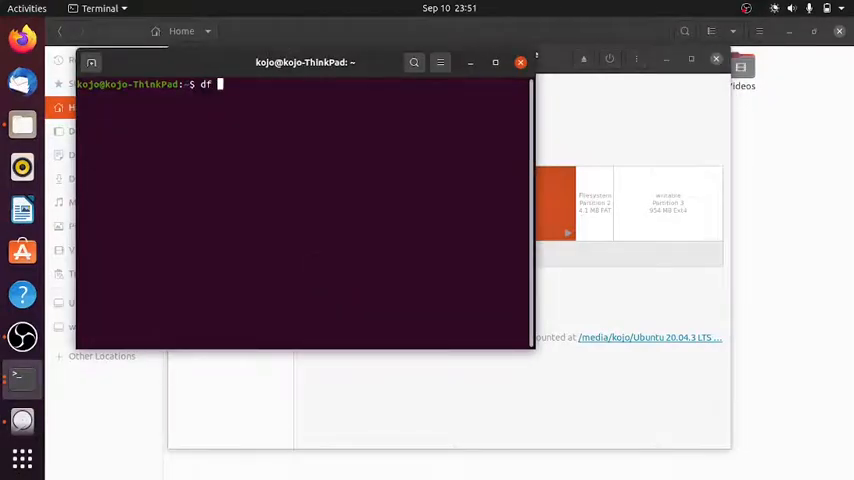
{"action": "type", "text": "-Th"}
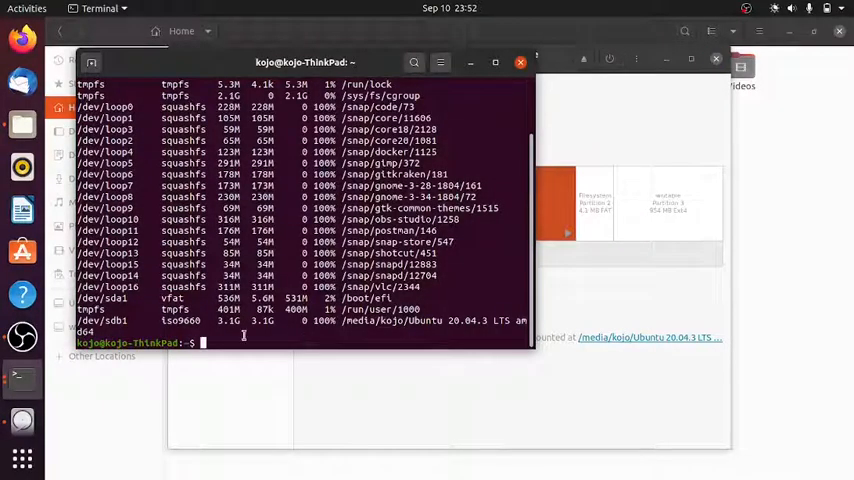
Run 'sudo umount /dev/sdb1' to unmount the USB partition
{"action": "type", "text": "su"}
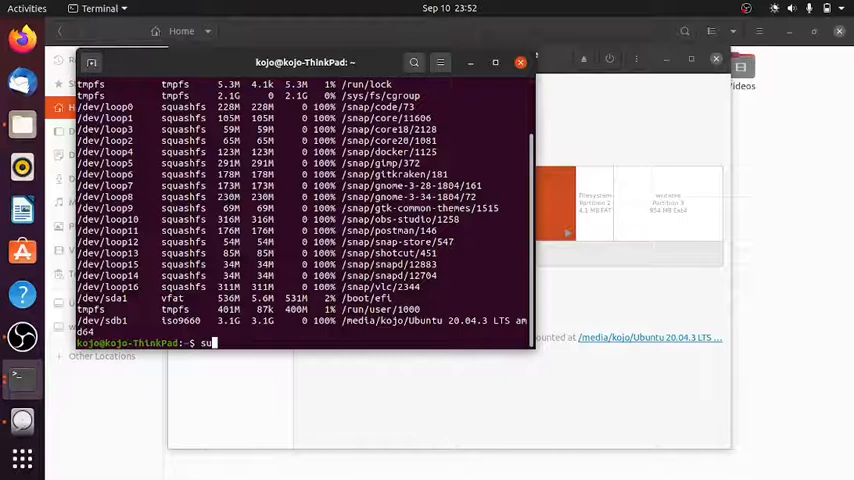
{"action": "type", "text": "do"}
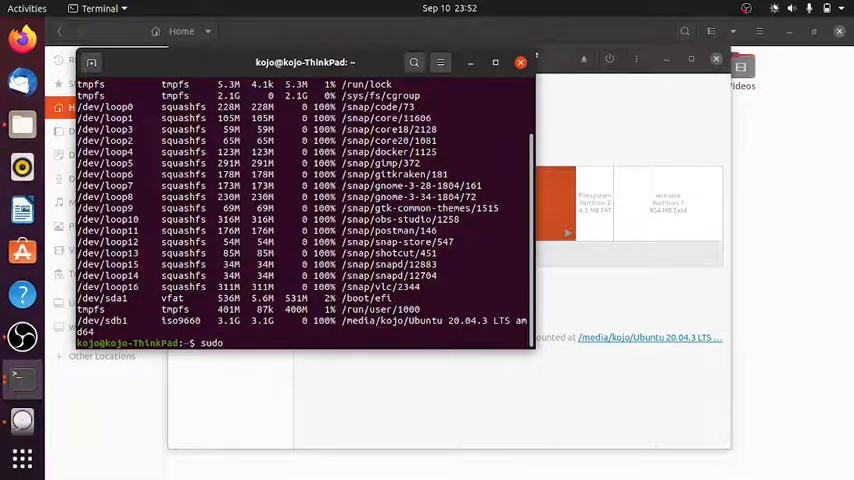
{"action": "type", "text": "umoun"}
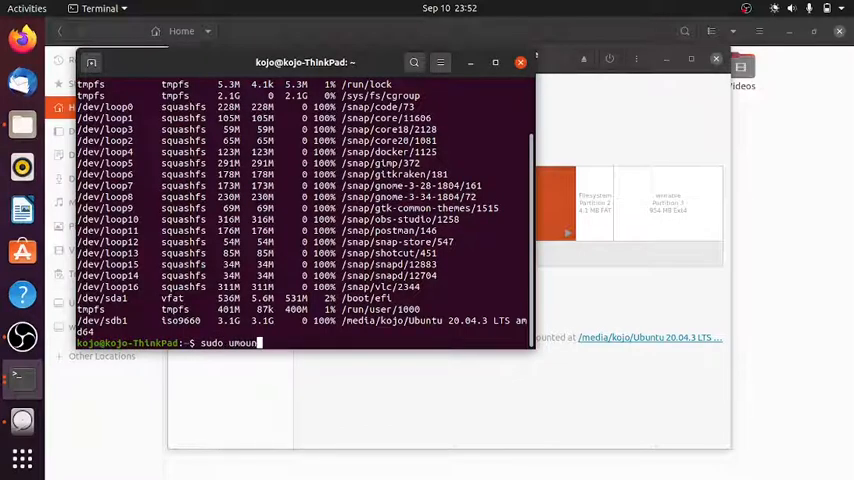
{"action": "type", "text": "t"}
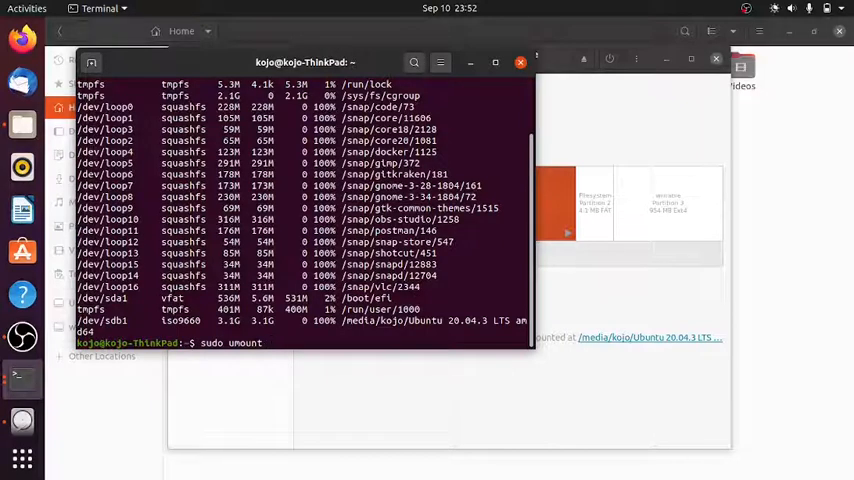
{"action": "type", "text": "/d"}
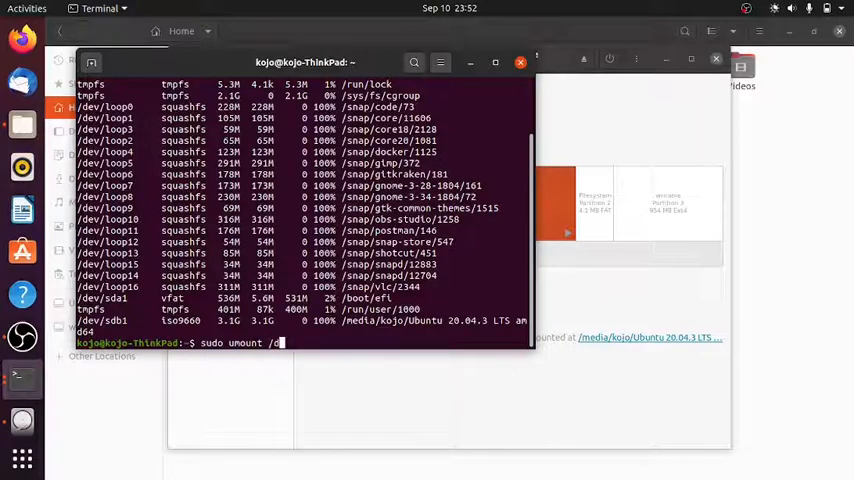
{"action": "type", "text": "ev"}
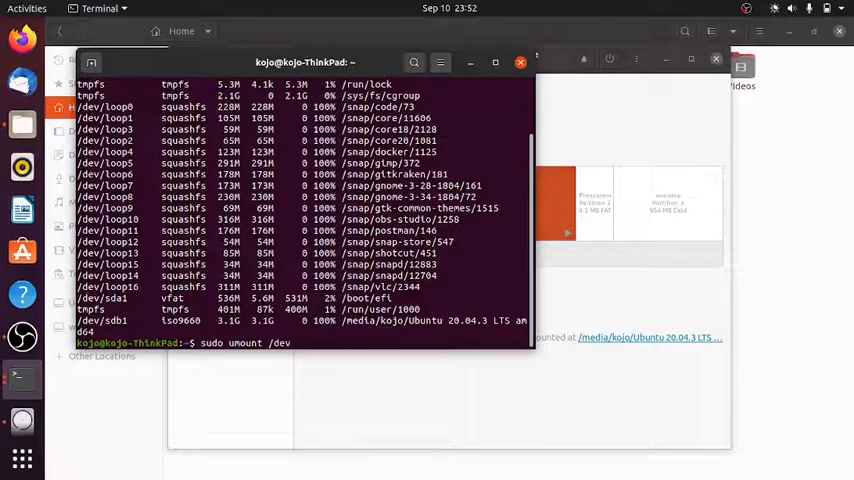
{"action": "type", "text": "/s"}
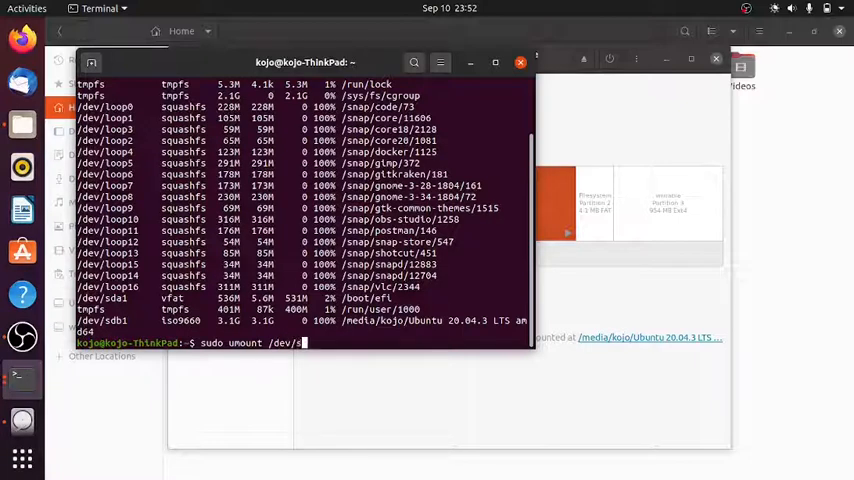
{"action": "type", "text": "db1"}
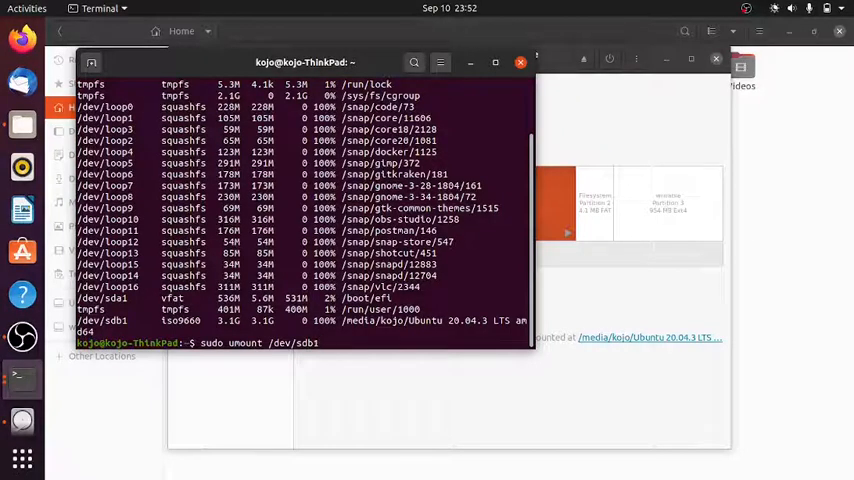
{"action": "key", "text": "Return"}
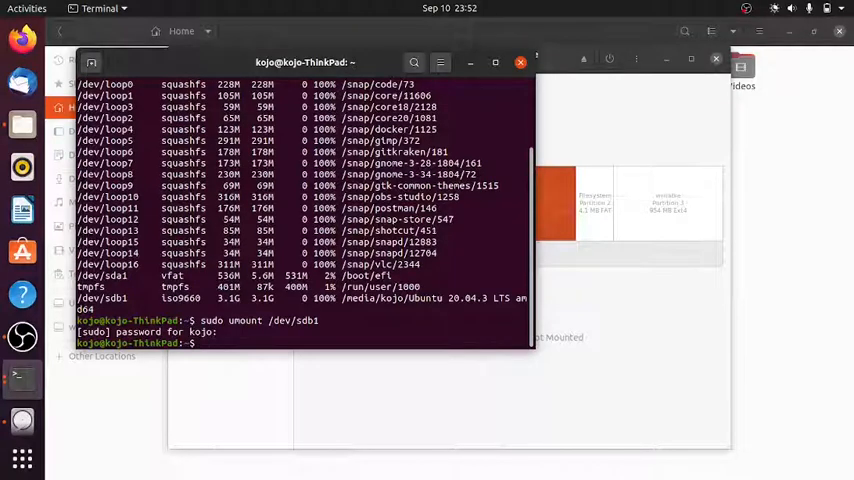
Run 'sudo mkfs.vfat -I /dev/sdb' to reformat the whole USB drive as FAT
{"action": "type", "text": "sudo"}
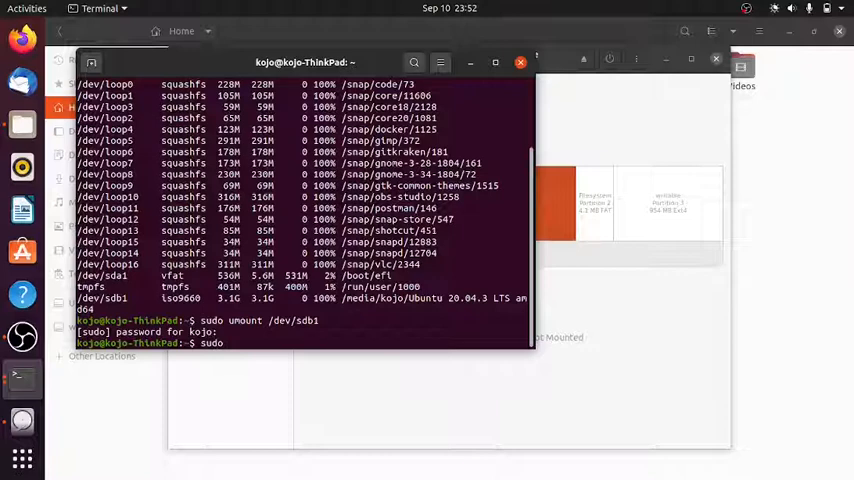
{"action": "type", "text": "m"}
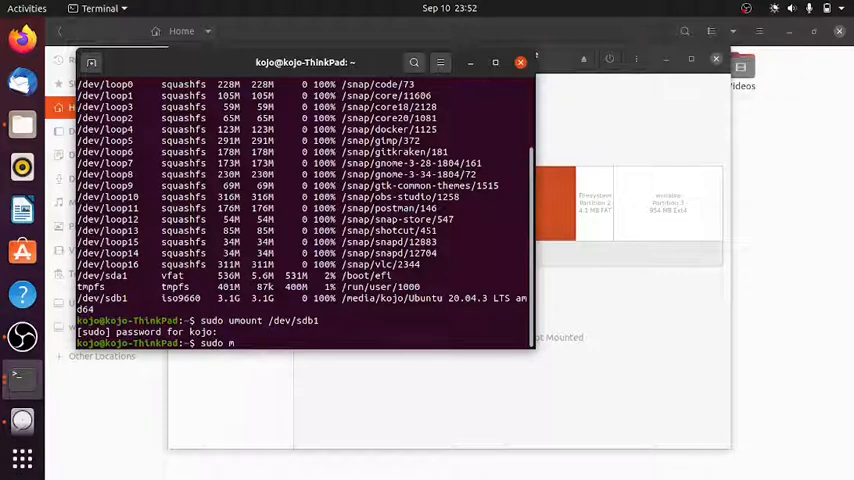
{"action": "type", "text": "kf"}
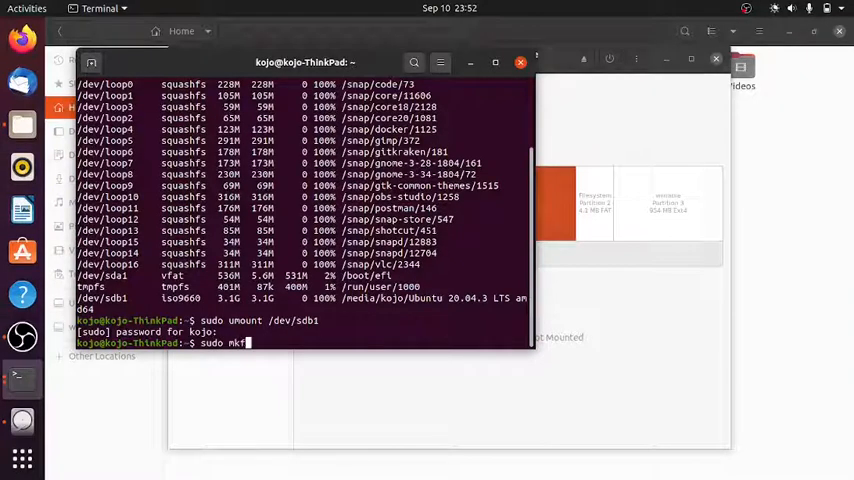
{"action": "type", "text": "s.vfat"}
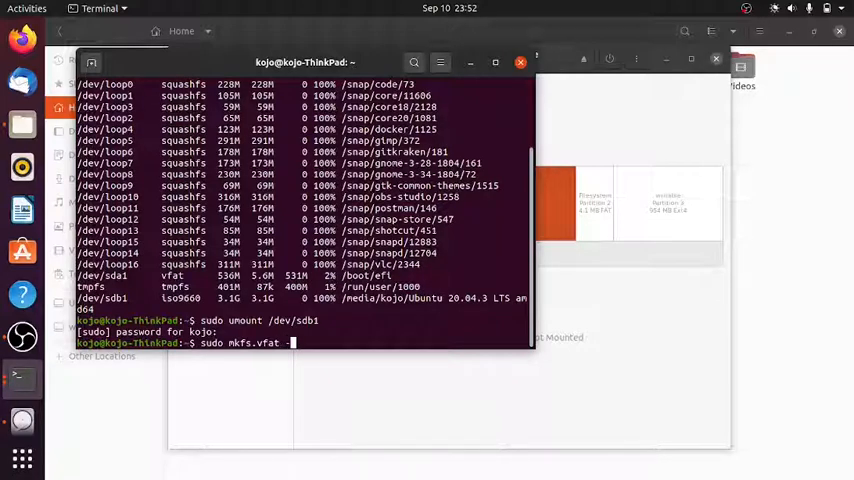
{"action": "type", "text": "-I"}
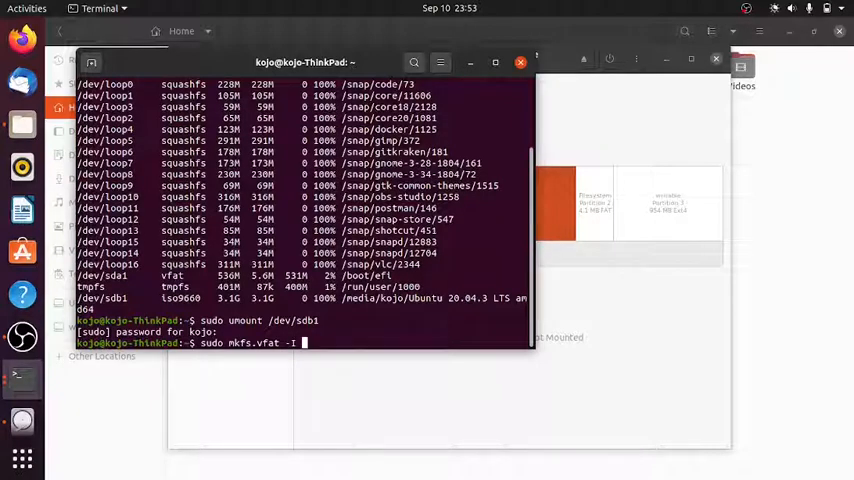
{"action": "type", "text": "/dev"}
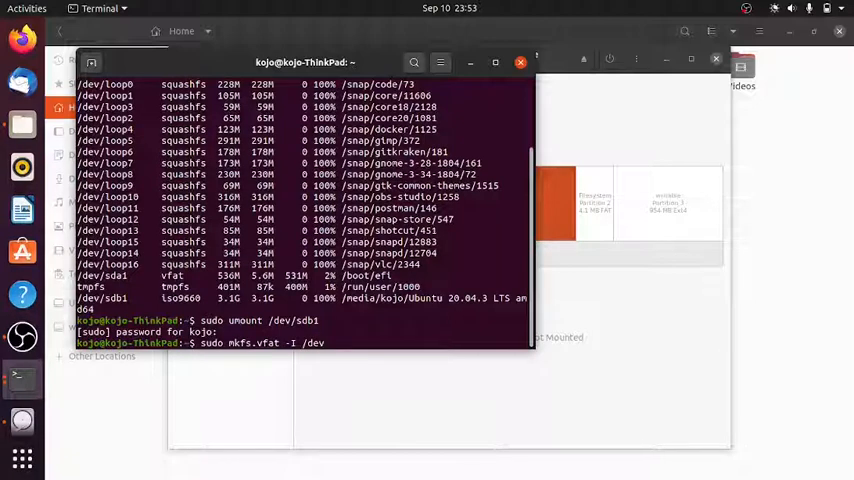
{"action": "type", "text": "s"}
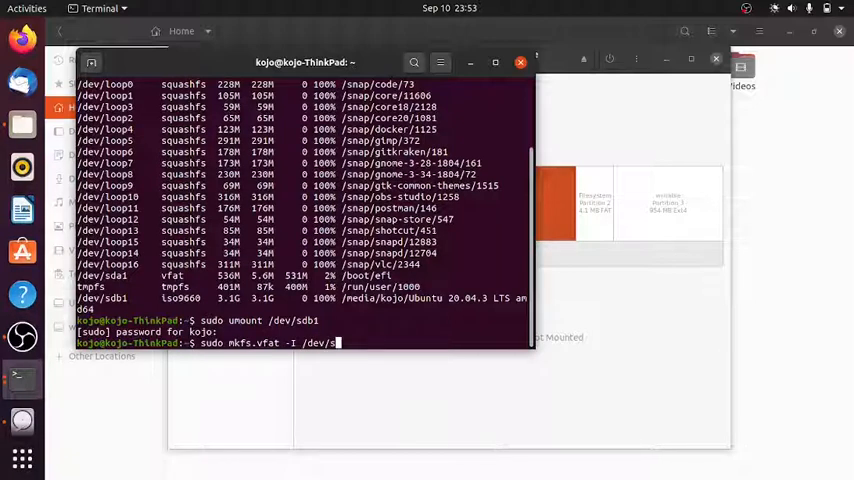
{"action": "type", "text": "b"}
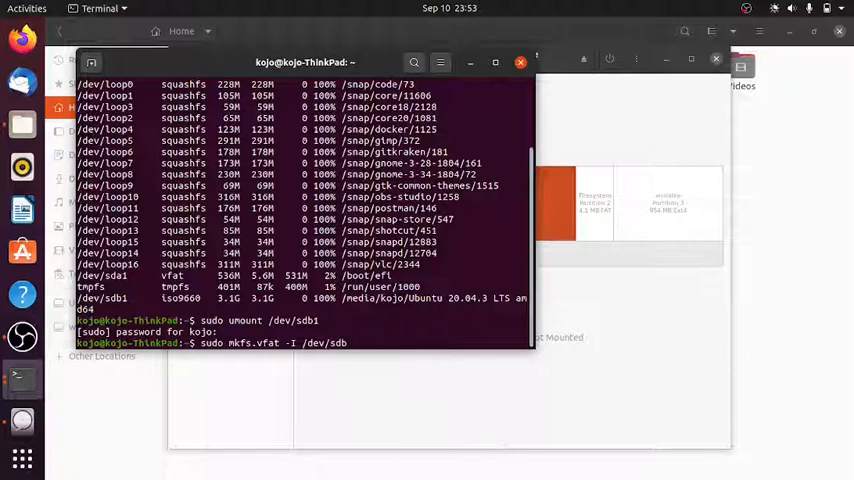
{"action": "key", "text": "Return"}
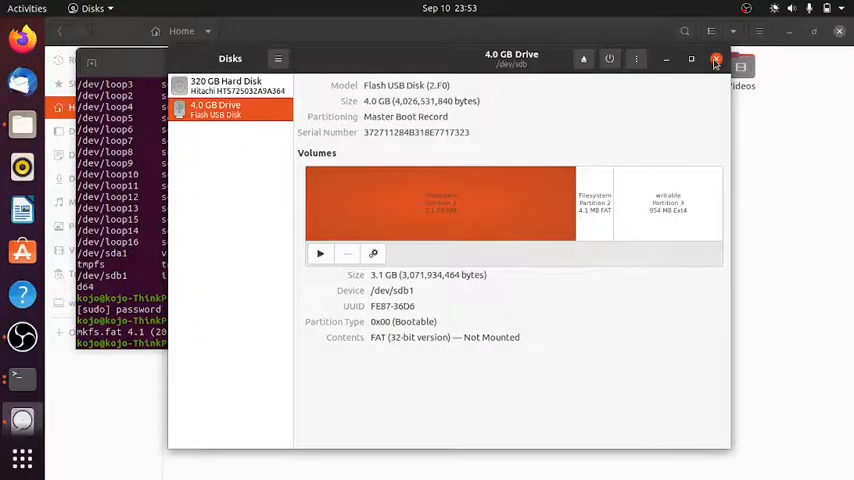
Reopen Disks from the application overview and select the reinserted 4.0 GB drive
{"action": "left_click", "coordinate": [716, 60]}
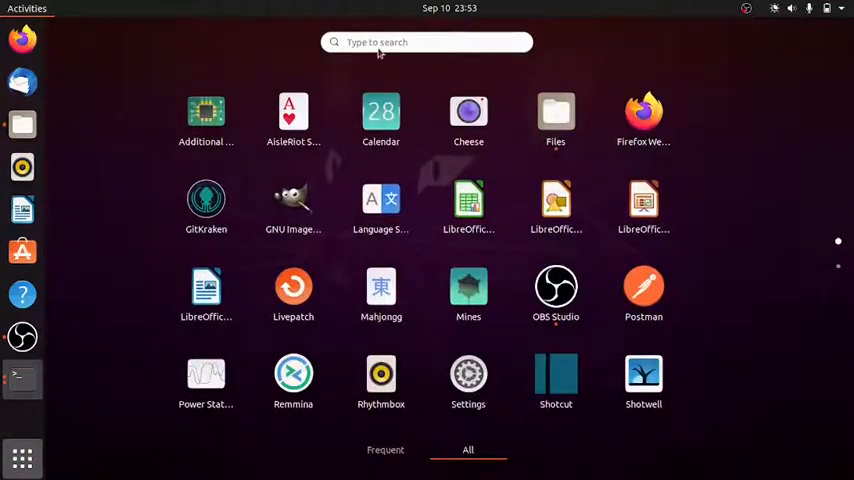
{"action": "type", "text": "dl"}
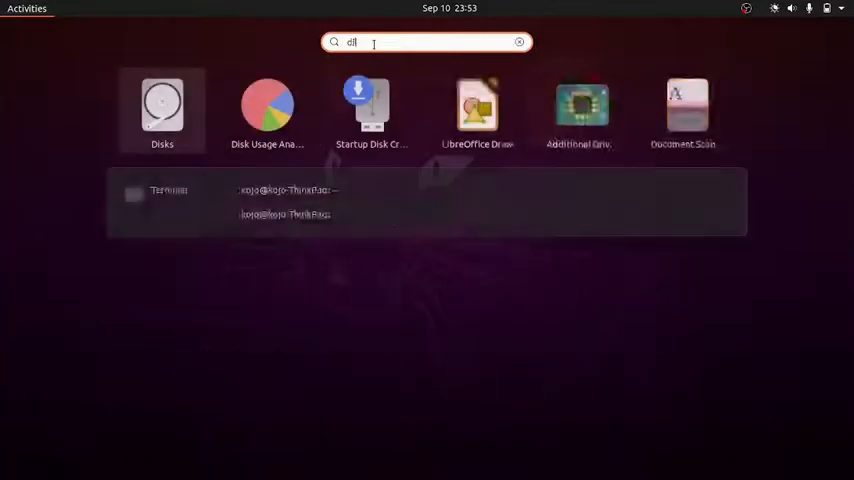
{"action": "left_click", "coordinate": [168, 190]}
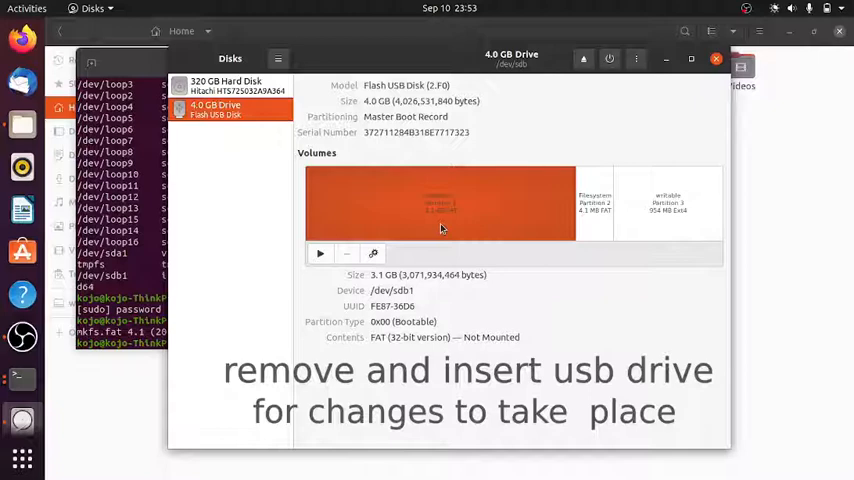
{"action": "mouse_move", "coordinate": [360, 160]}
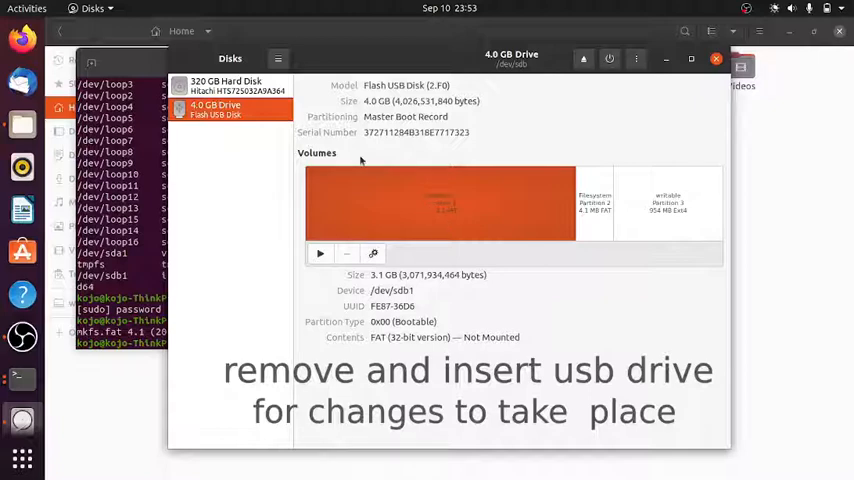
{"action": "left_click", "coordinate": [224, 84]}
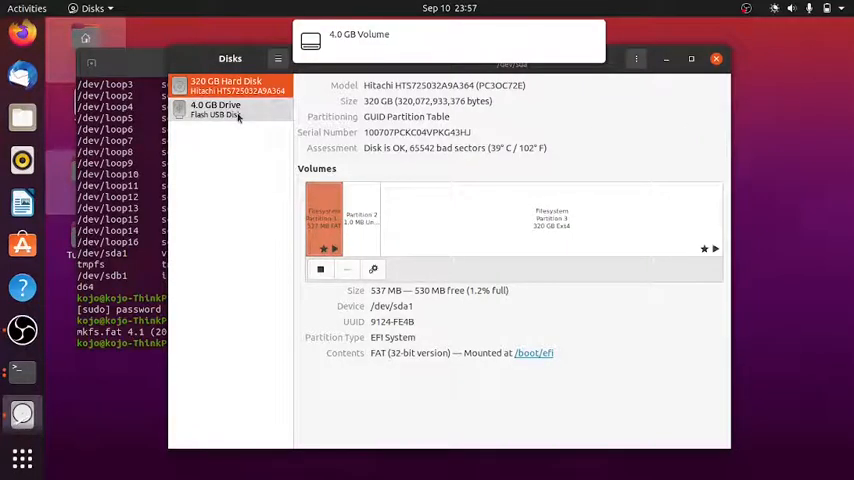
Open the 4.0 GB Volume in Files and confirm it is empty
{"action": "left_click", "coordinate": [216, 110]}
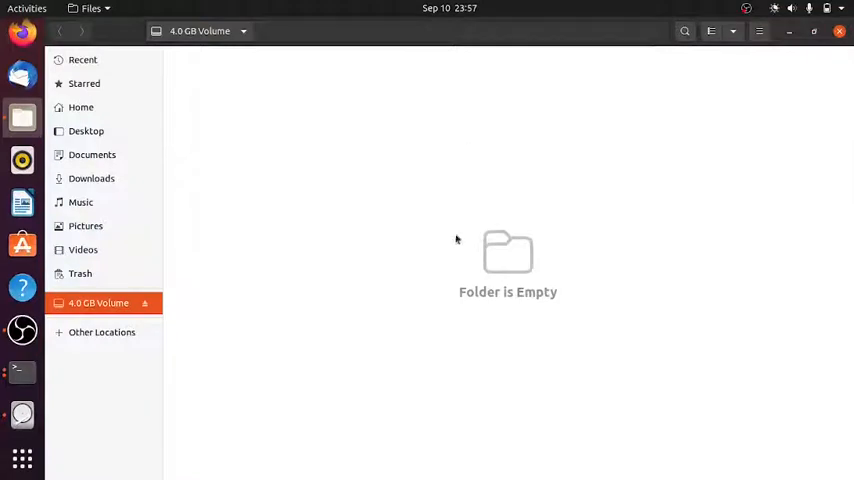
{"action": "mouse_move", "coordinate": [650, 186]}
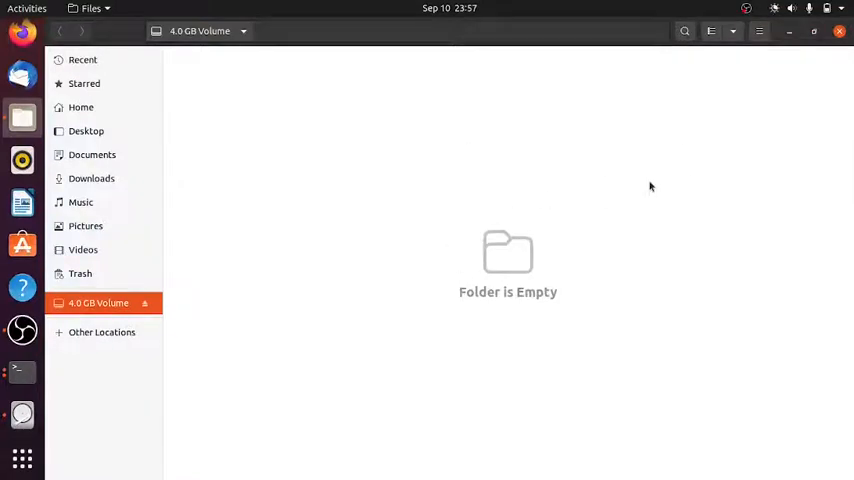
{"action": "left_click", "coordinate": [746, 8]}
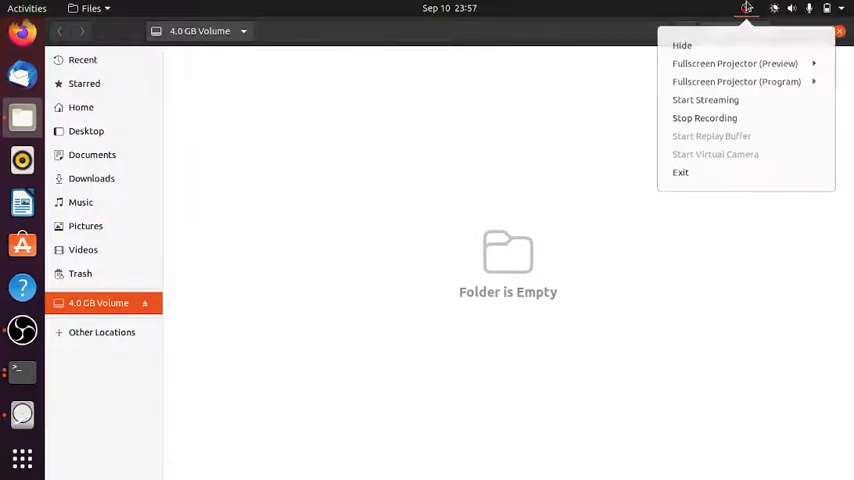